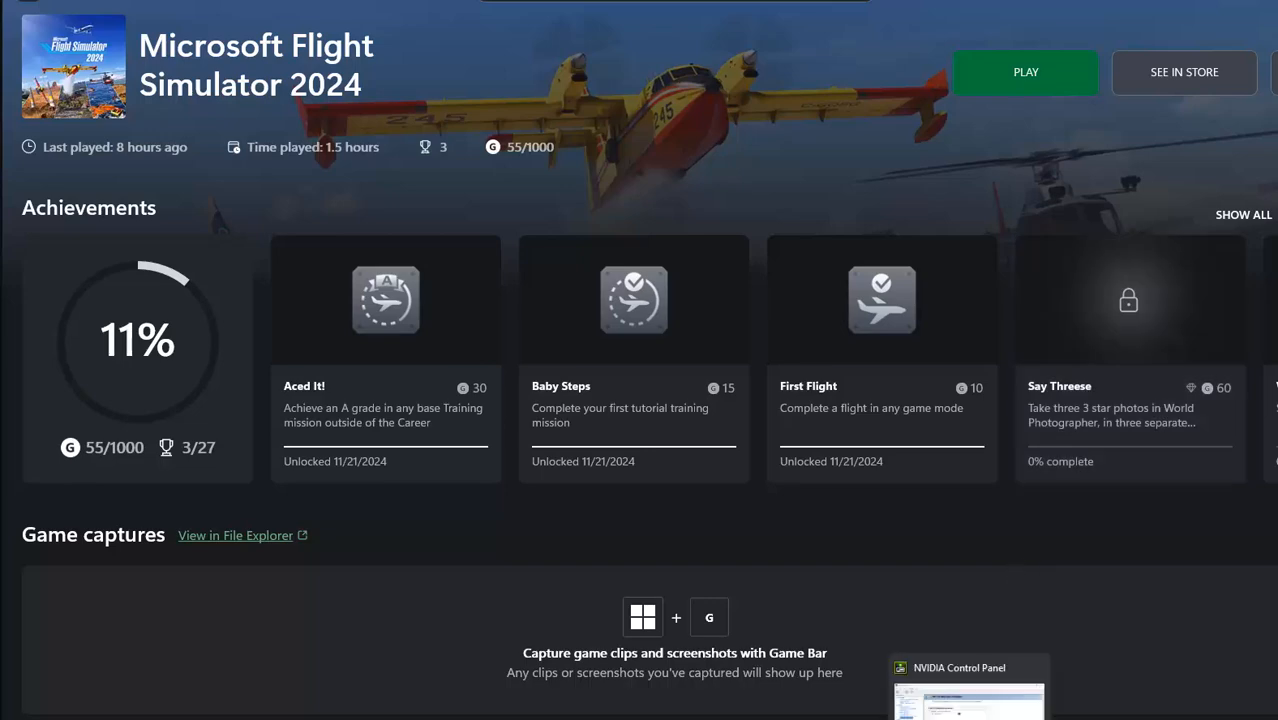
Step: Show the Set Up Multiple Displays page listing the GTX 1060 6GB's single monitor
click(968, 668)
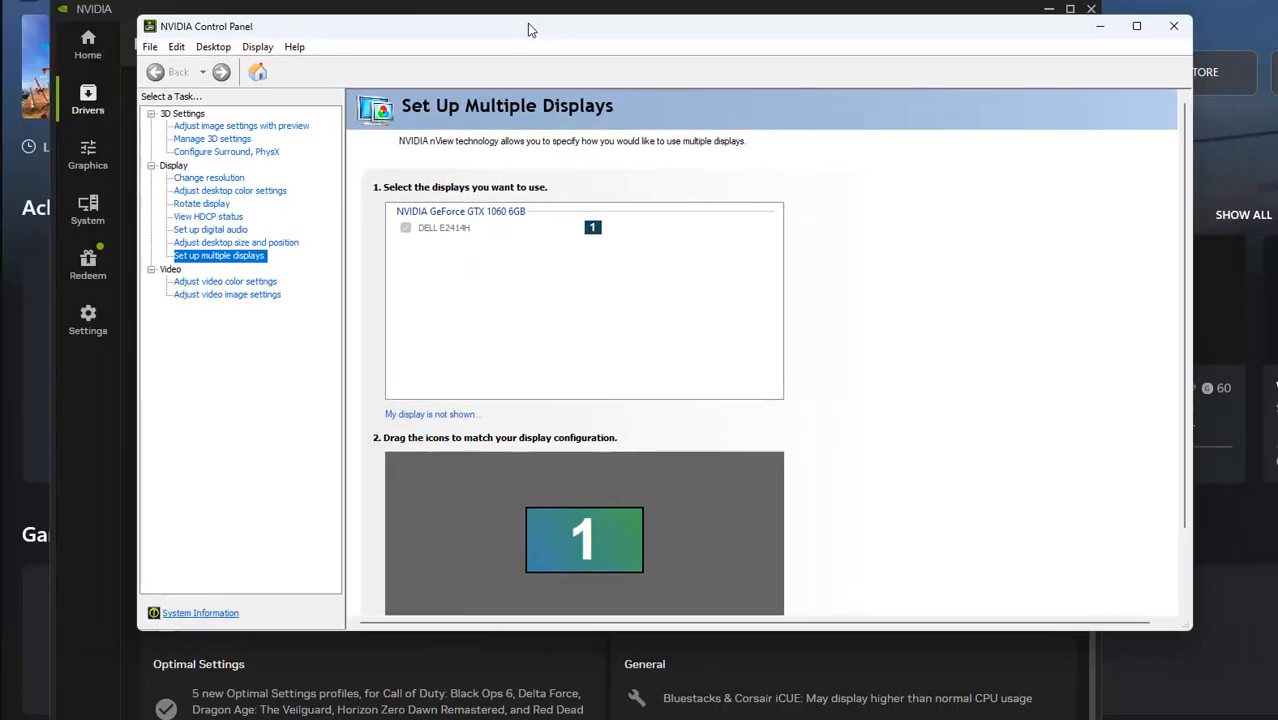
mouse_move(264, 12)
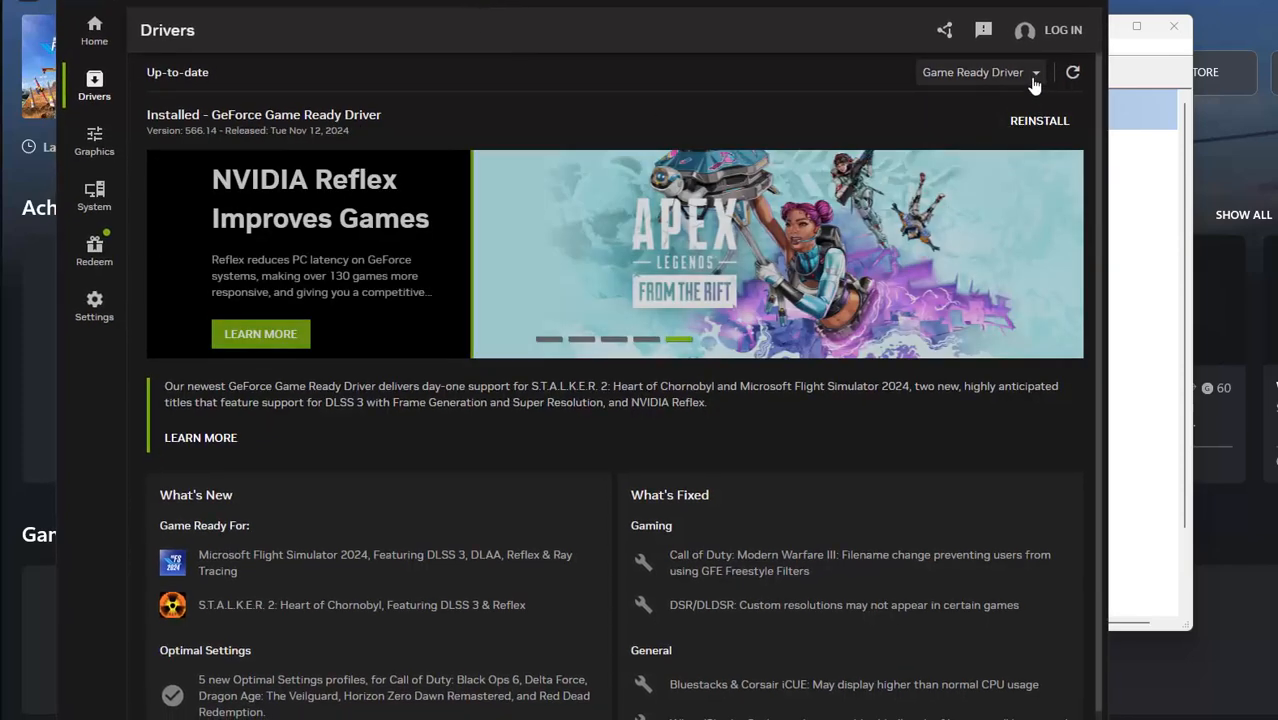
Step: Expand the driver-type list to compare Game Ready Driver with the Studio Driver
click(1036, 72)
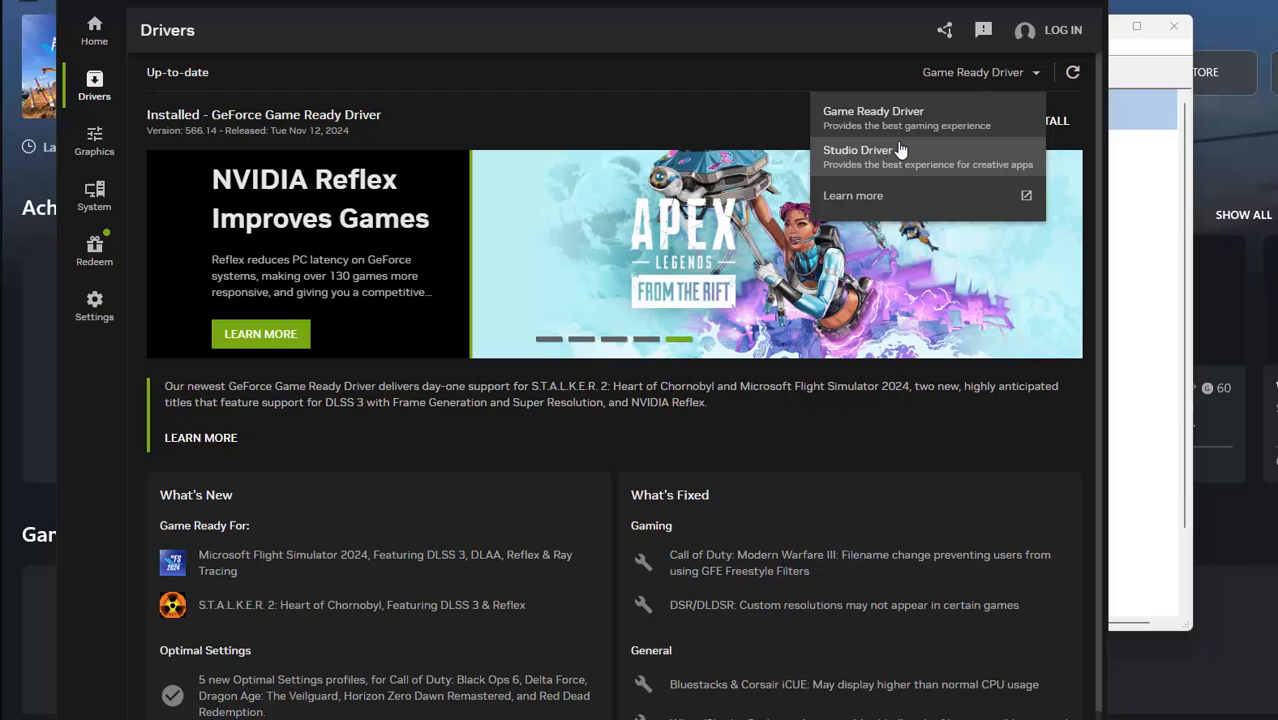
mouse_move(918, 124)
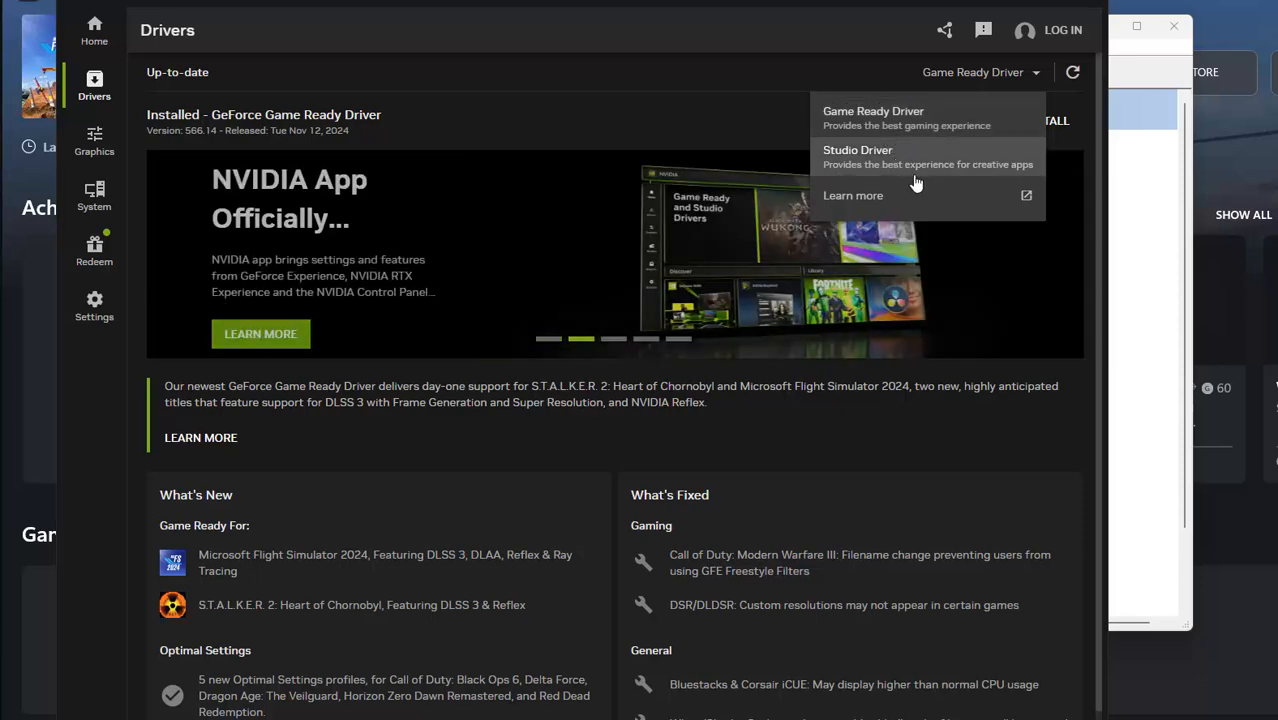
mouse_move(988, 180)
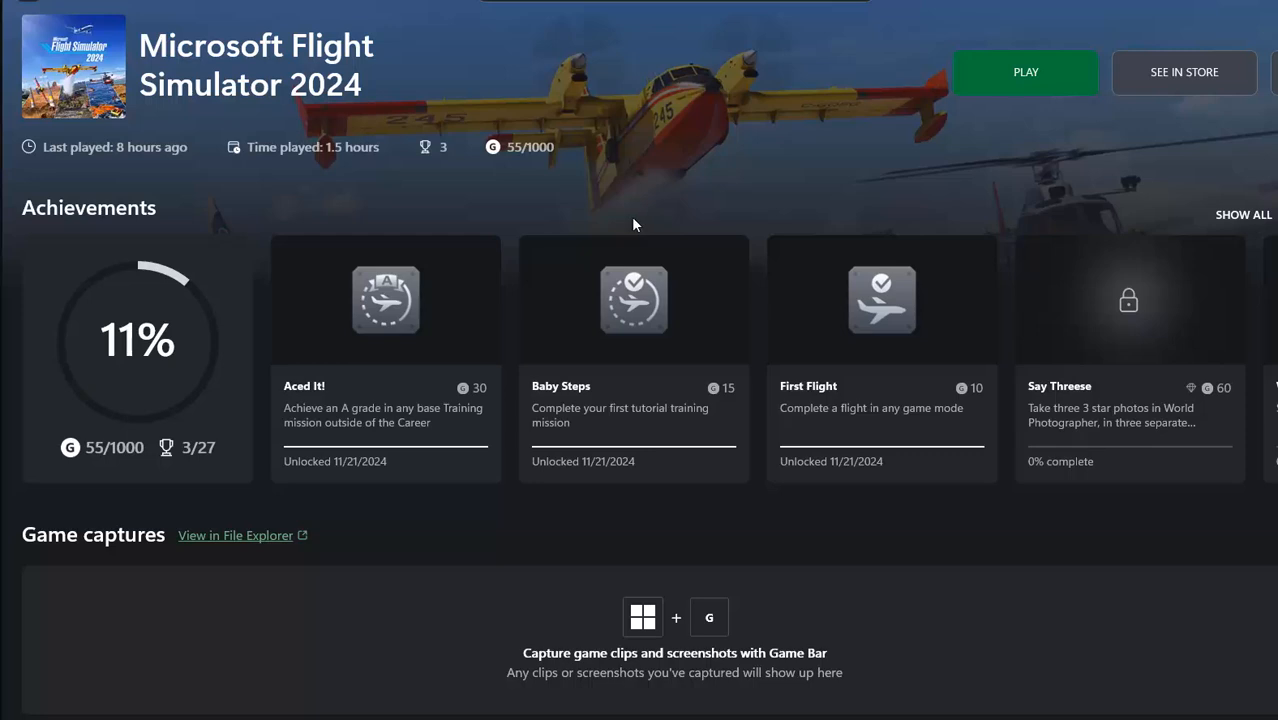
mouse_move(544, 210)
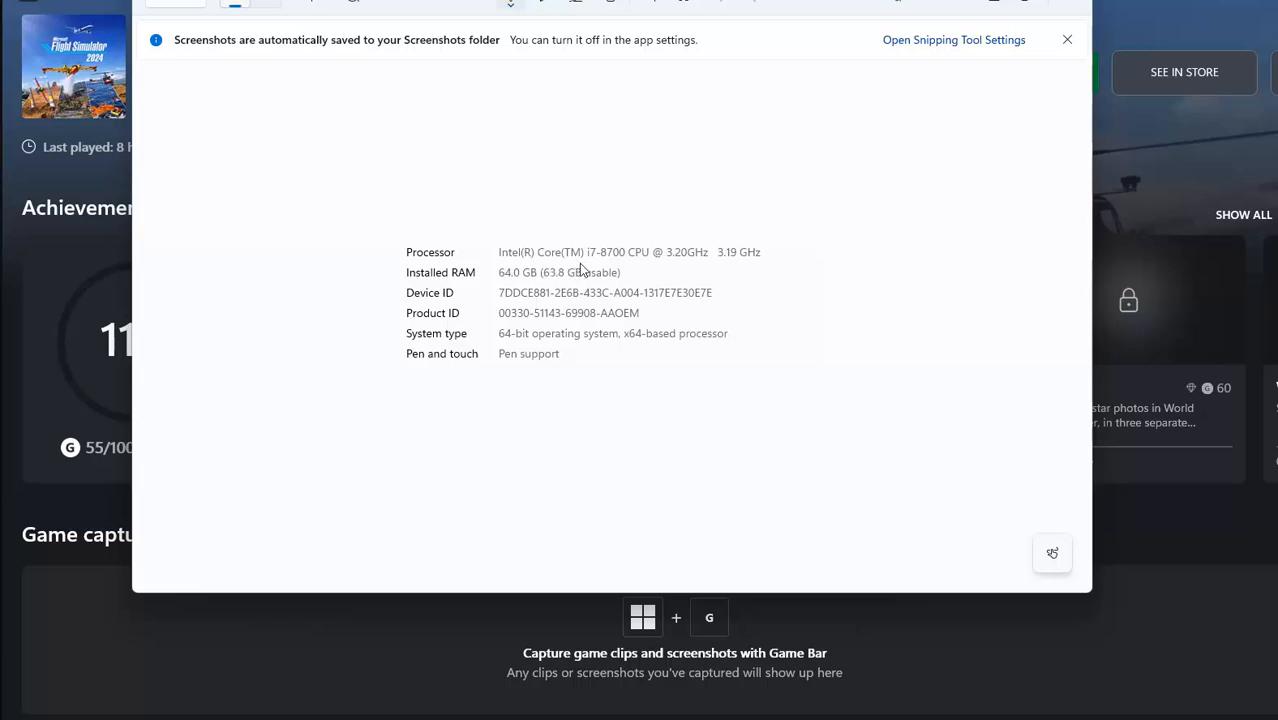
mouse_move(600, 272)
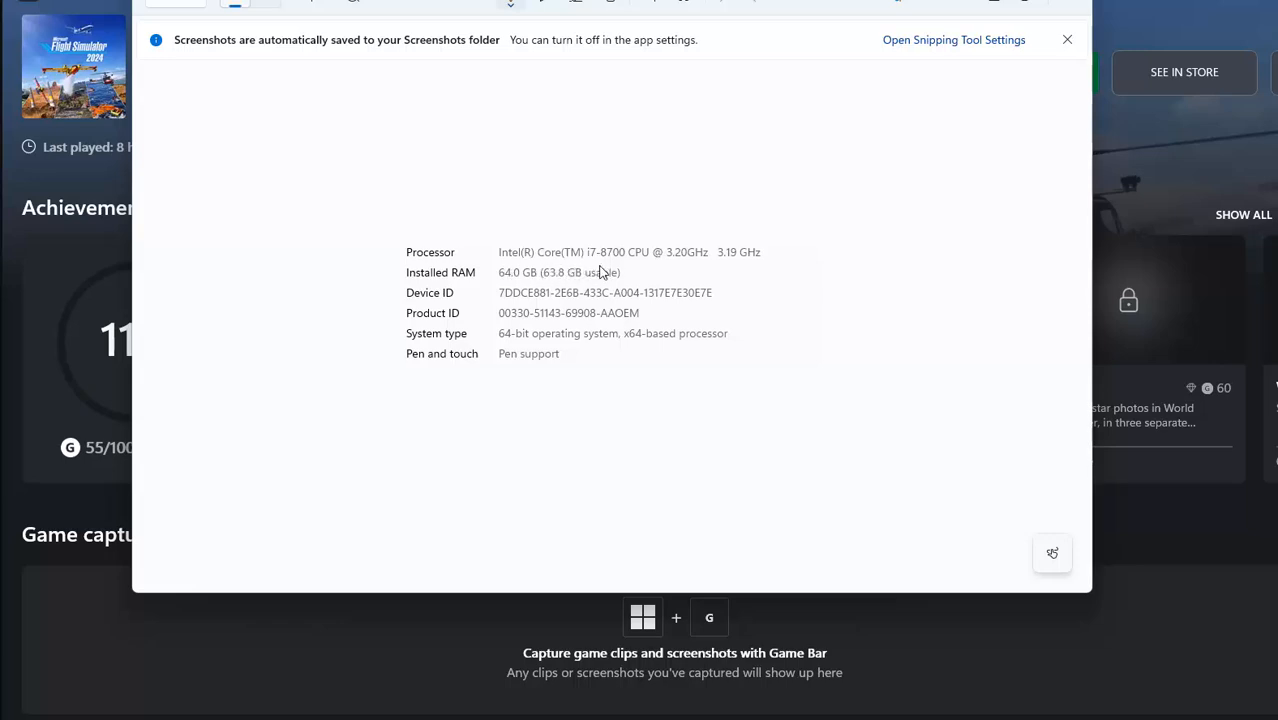
mouse_move(560, 392)
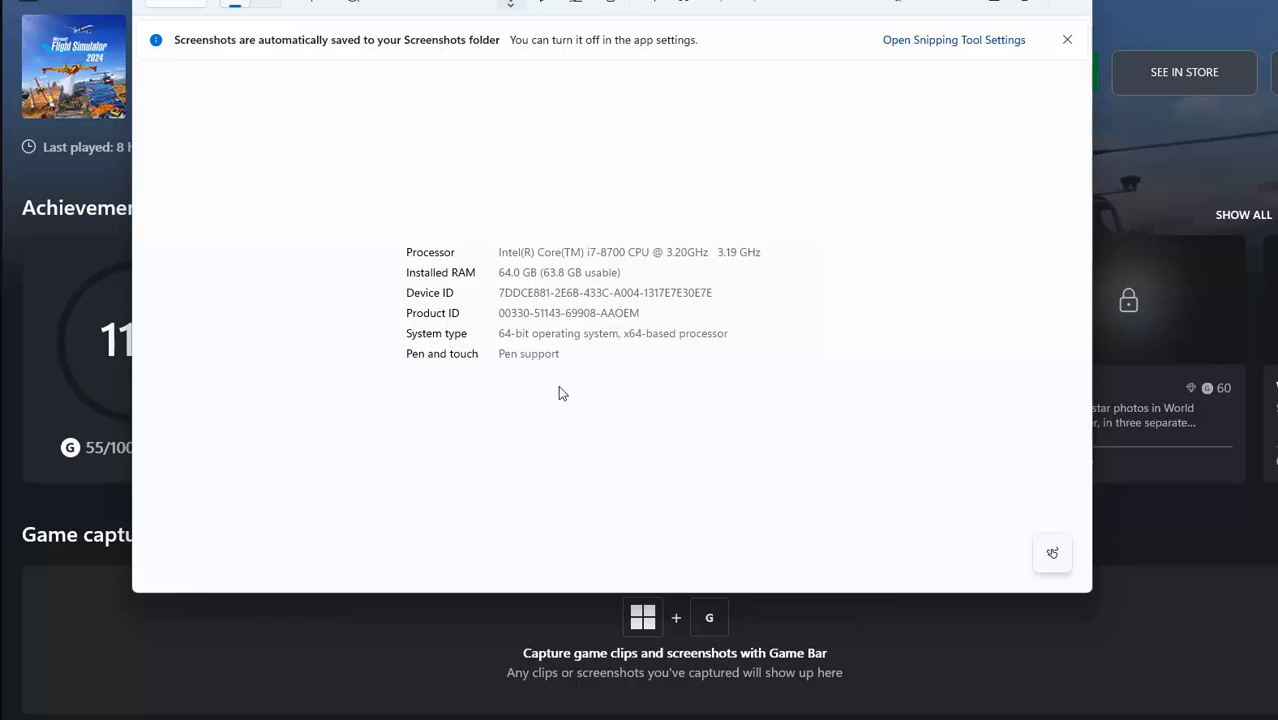